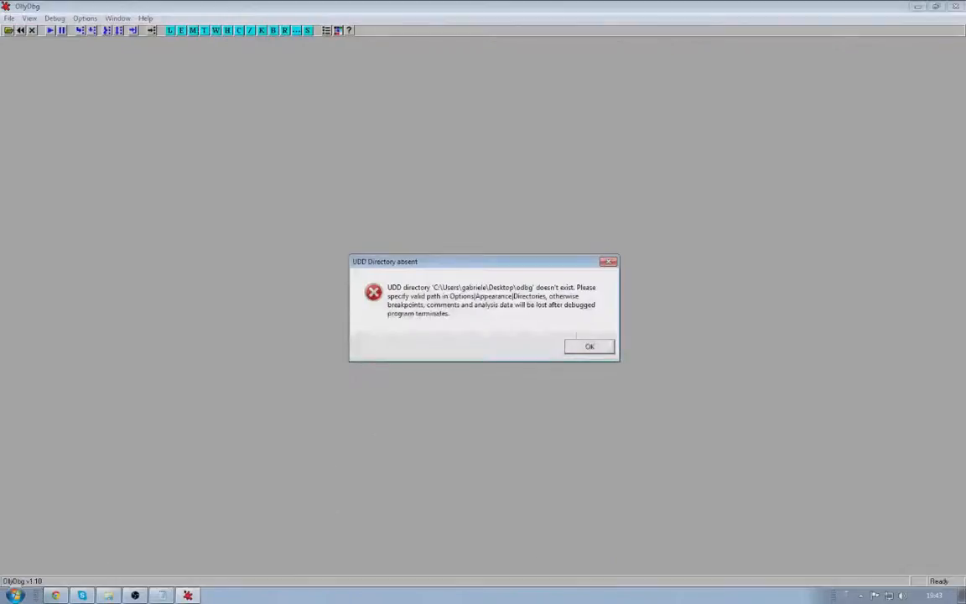
Dismiss the 'UDD Directory absent' warning and bring up the Start menu
click(589, 346)
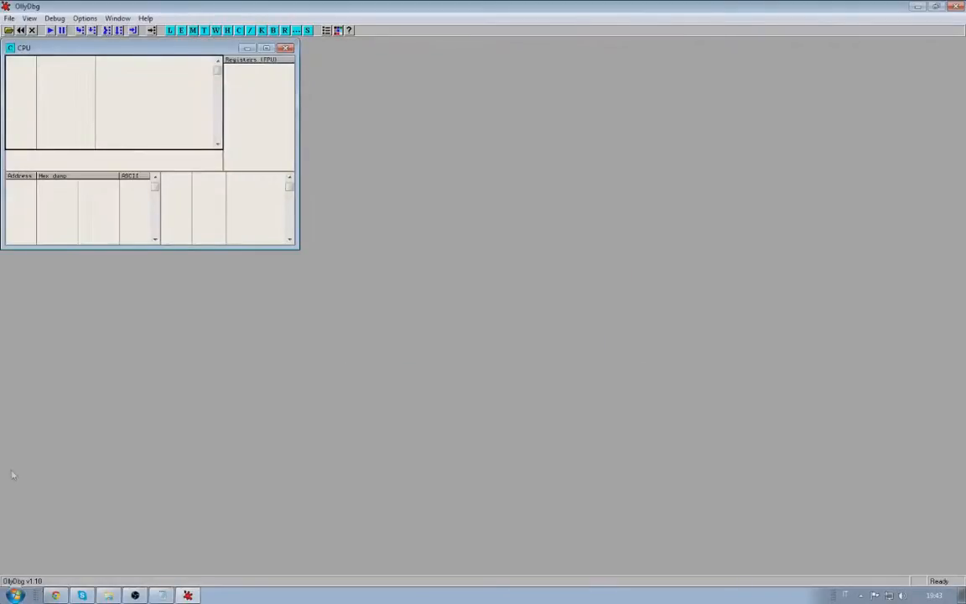
click(13, 594)
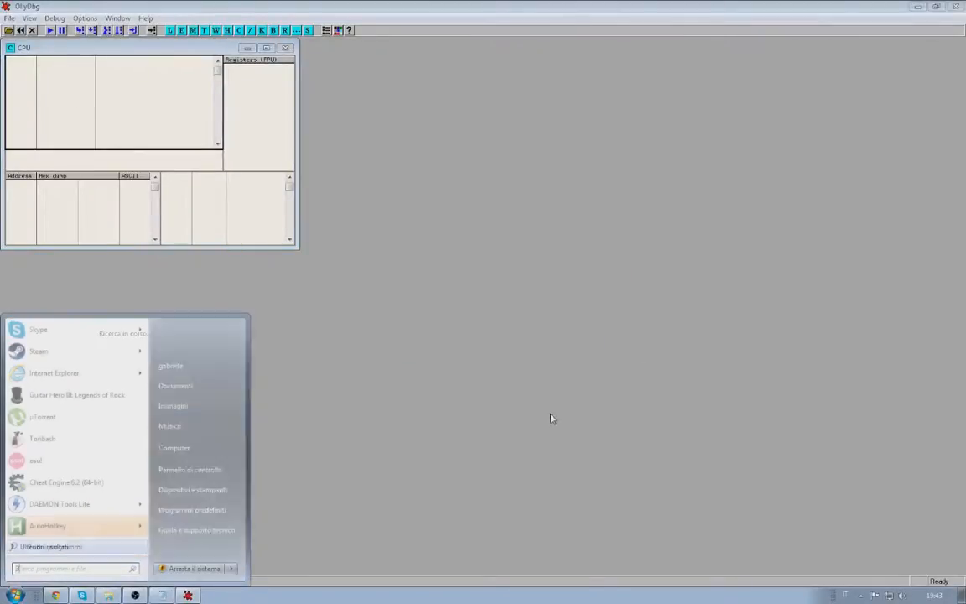
Launch 3D-Analyze and select Guitar Hero III's GH3.exe as the game
text(3danalyze)
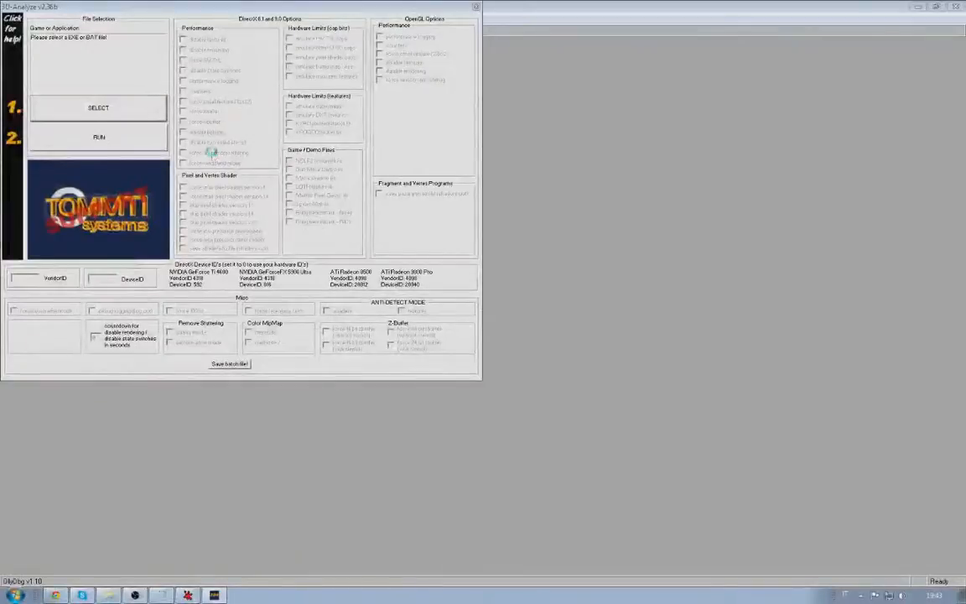
click(98, 108)
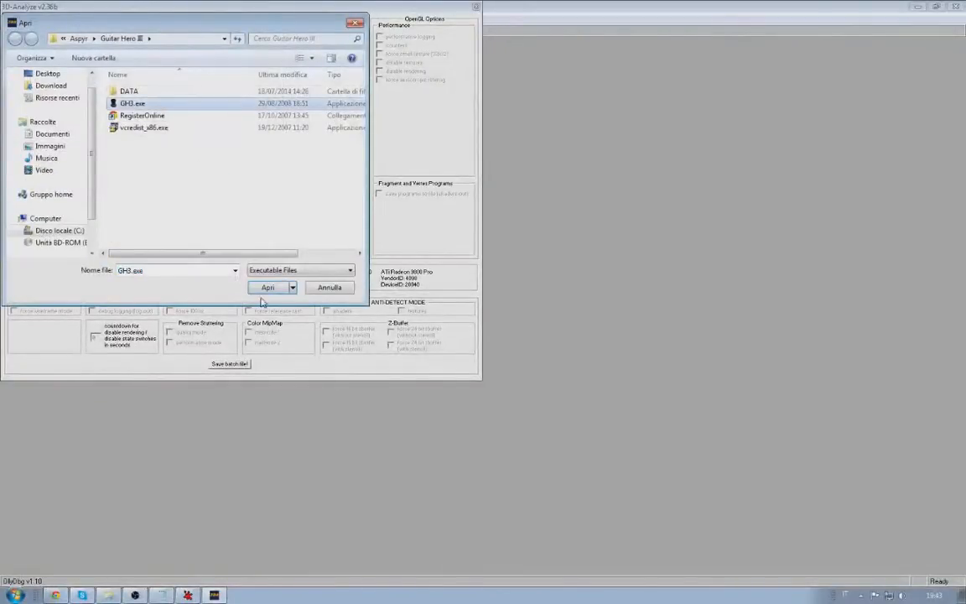
click(268, 287)
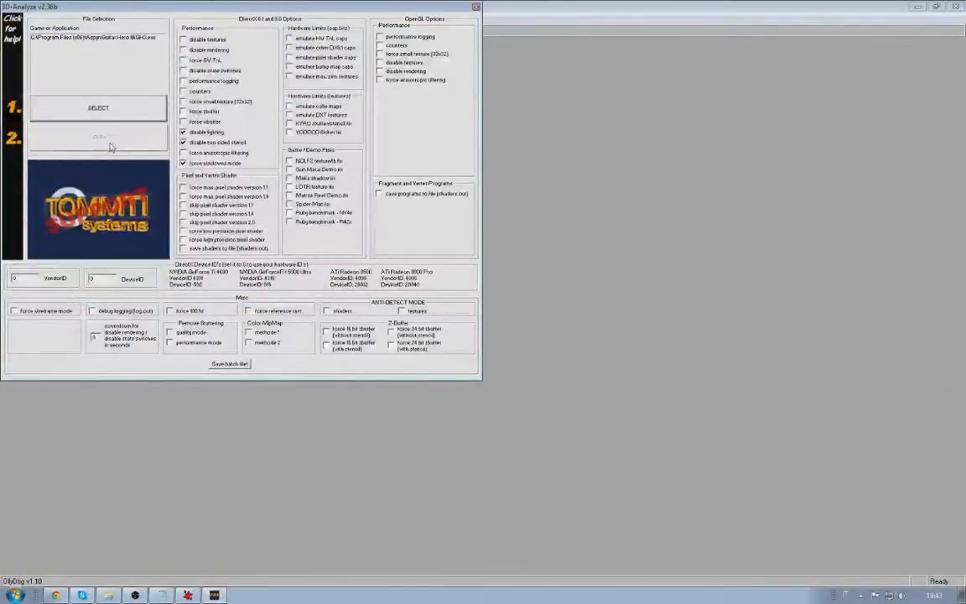
mouse_move(257, 414)
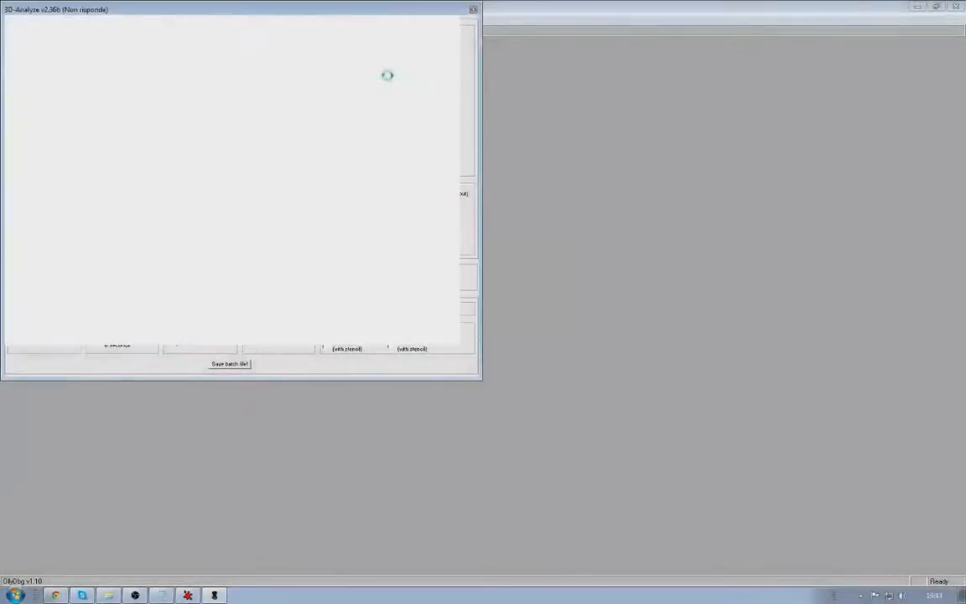
Attach OllyDbg to the running GH3 process via File > Attach
click(13, 35)
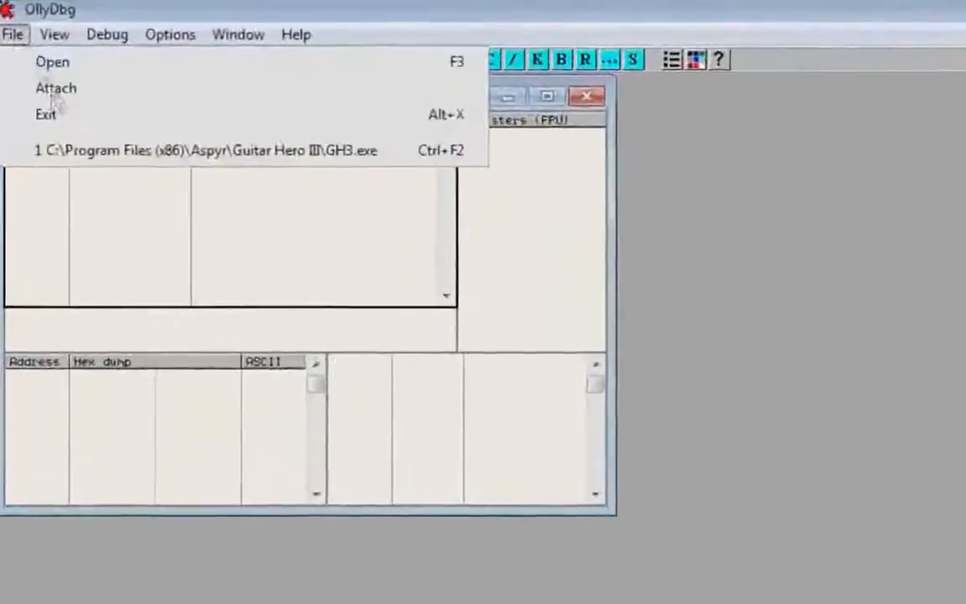
click(55, 88)
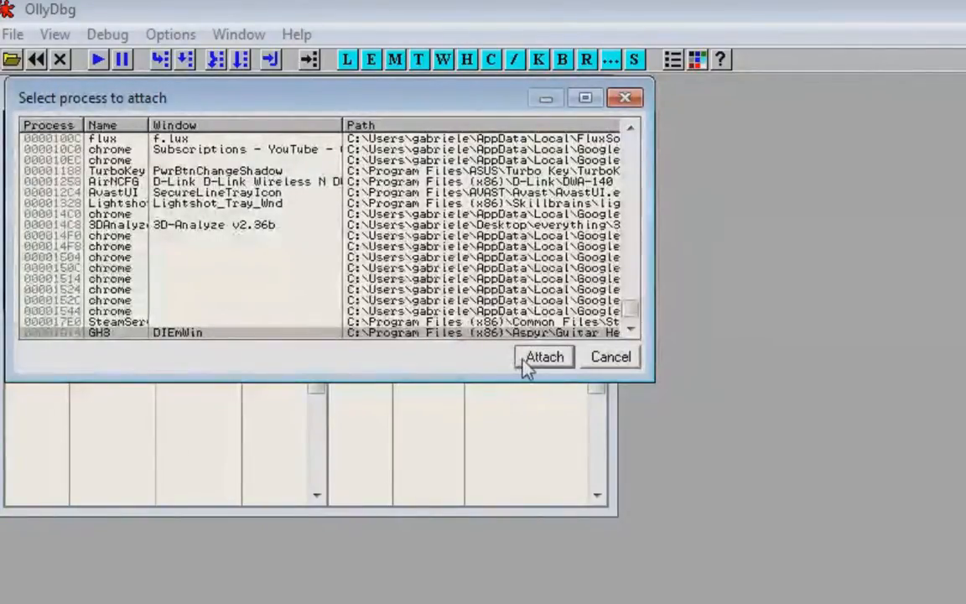
click(543, 356)
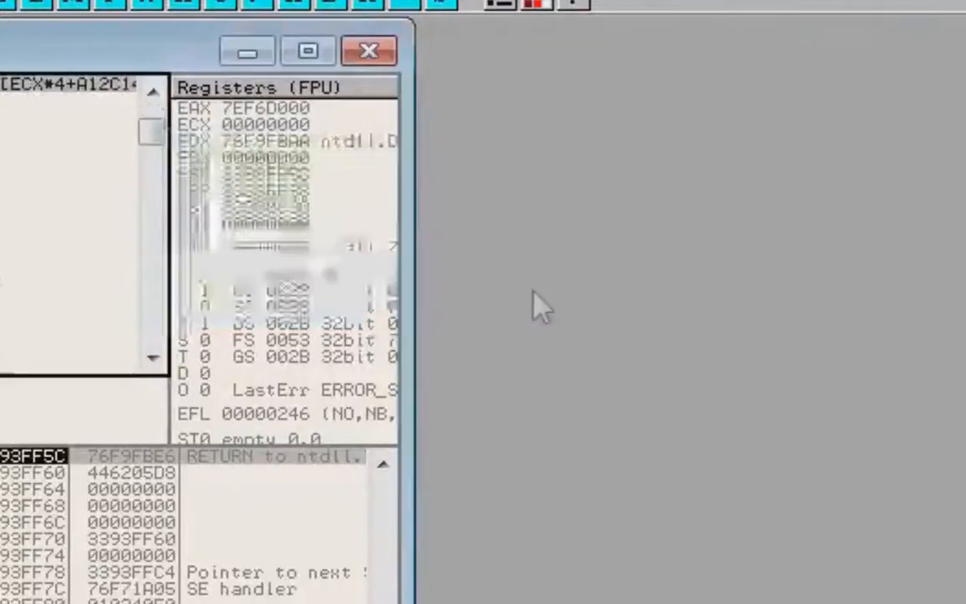
Assemble MOV EDX,0x11111111 at address 00431A79 in the CPU window
click(307, 50)
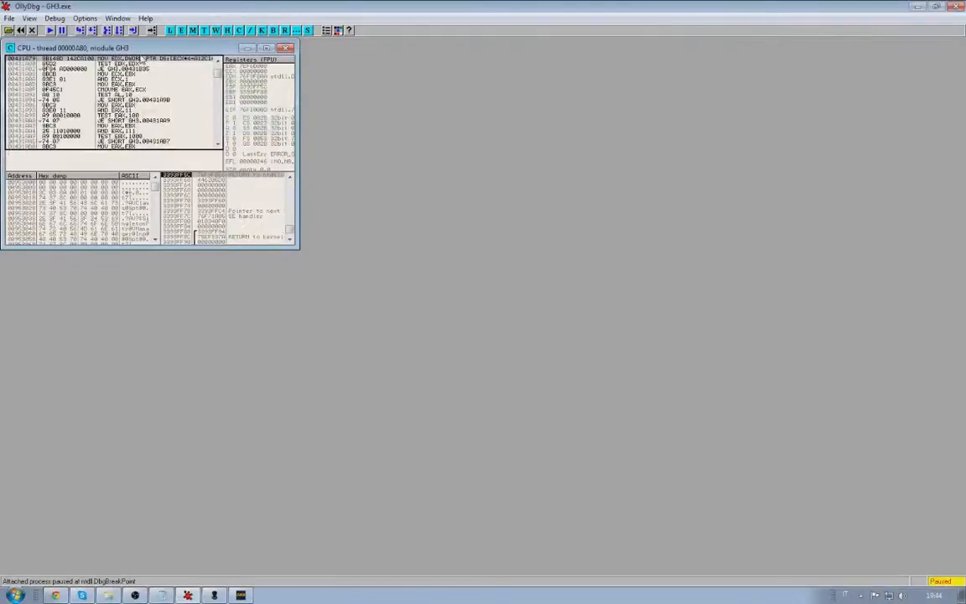
click(266, 48)
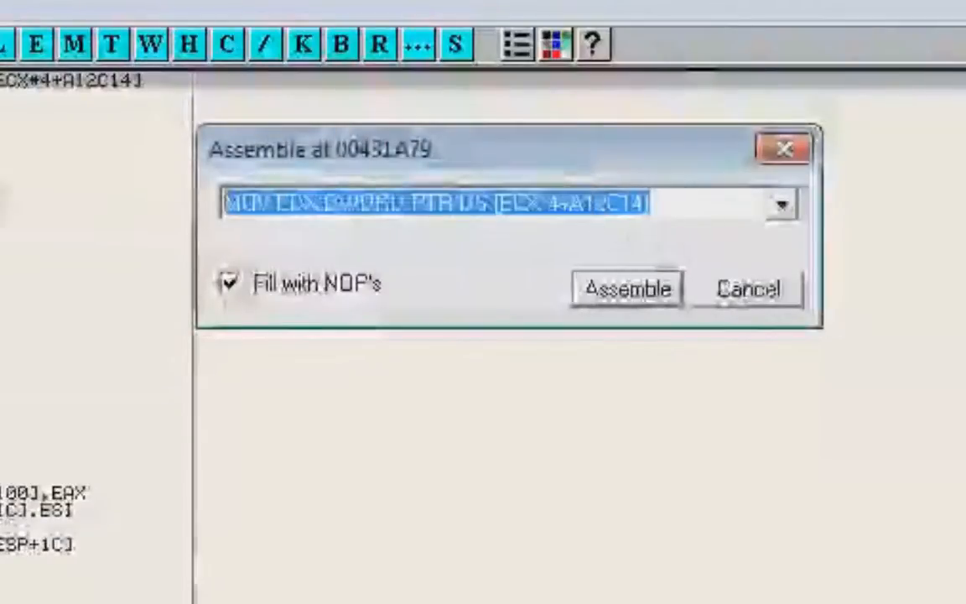
text(MOV EDX,0x11111111)
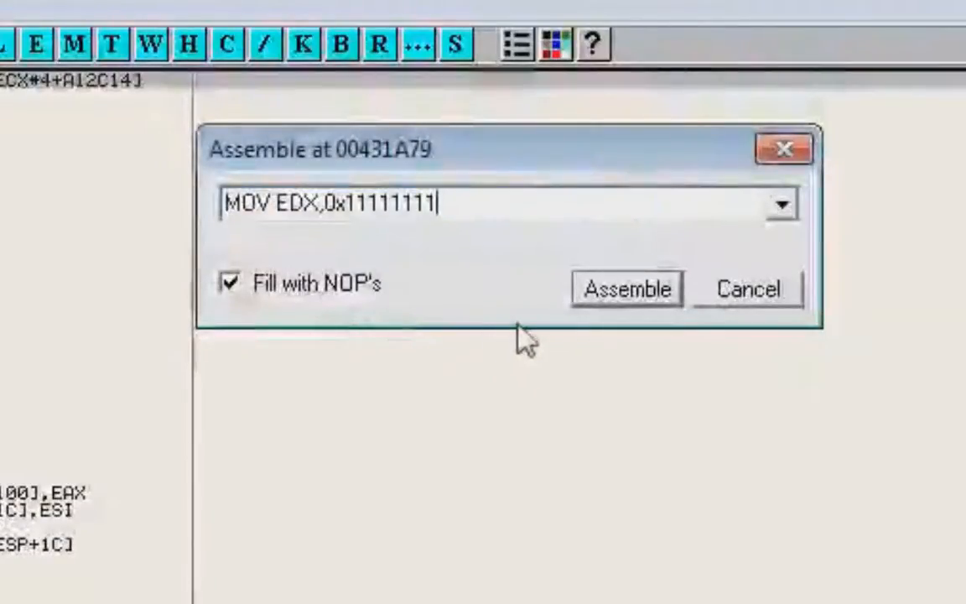
click(625, 289)
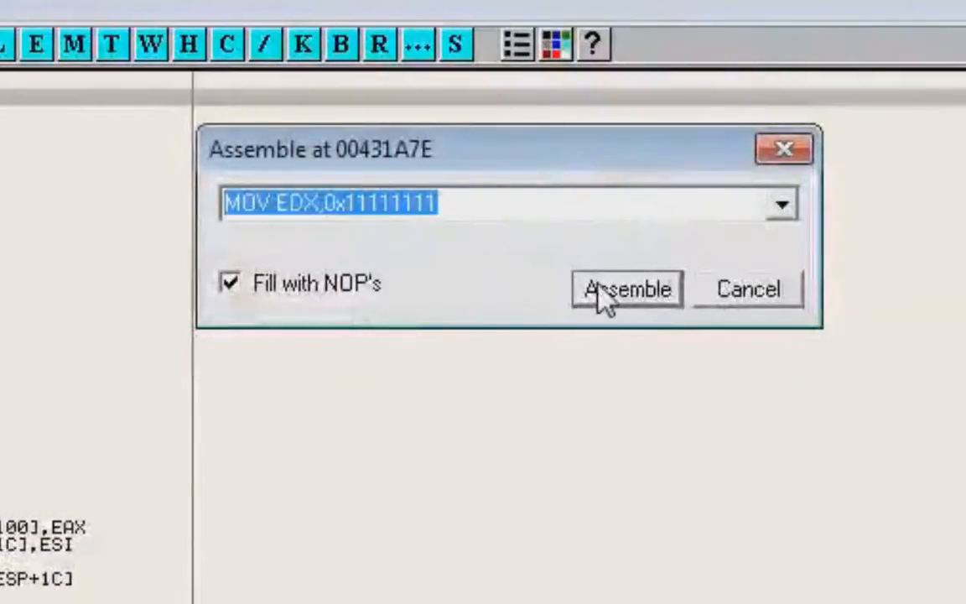
click(626, 289)
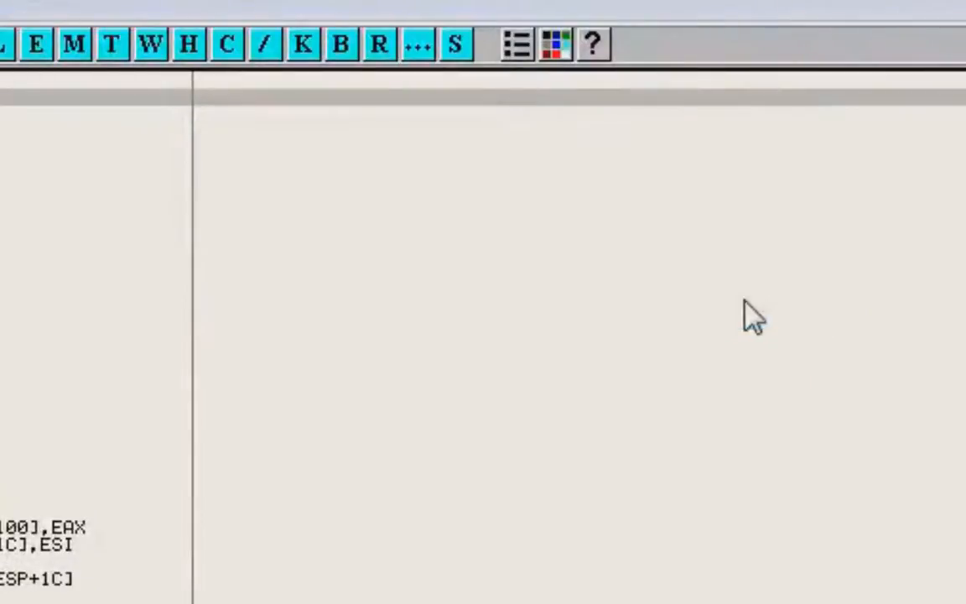
Resume the GH3 process with Debug > Run
click(67, 18)
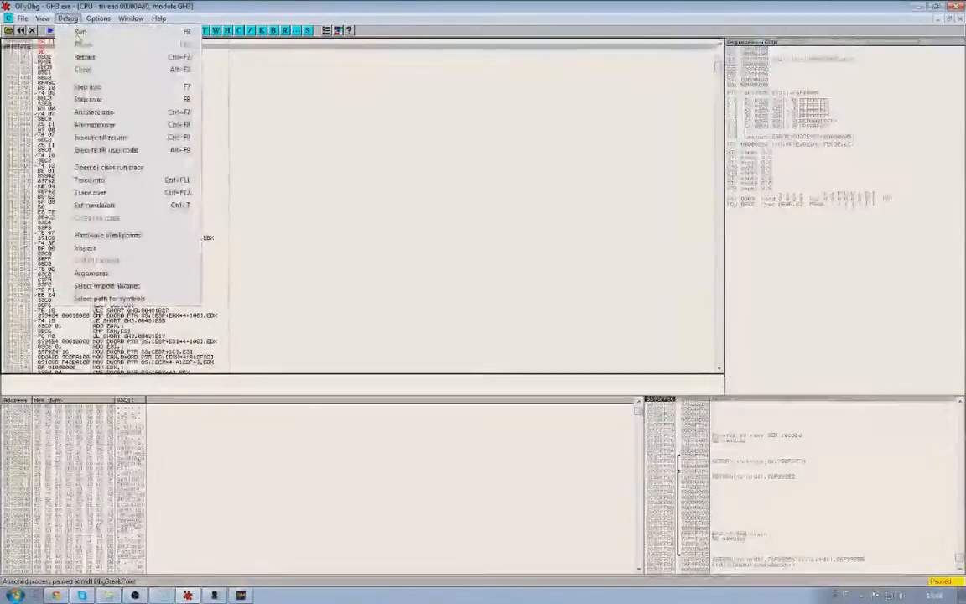
click(81, 31)
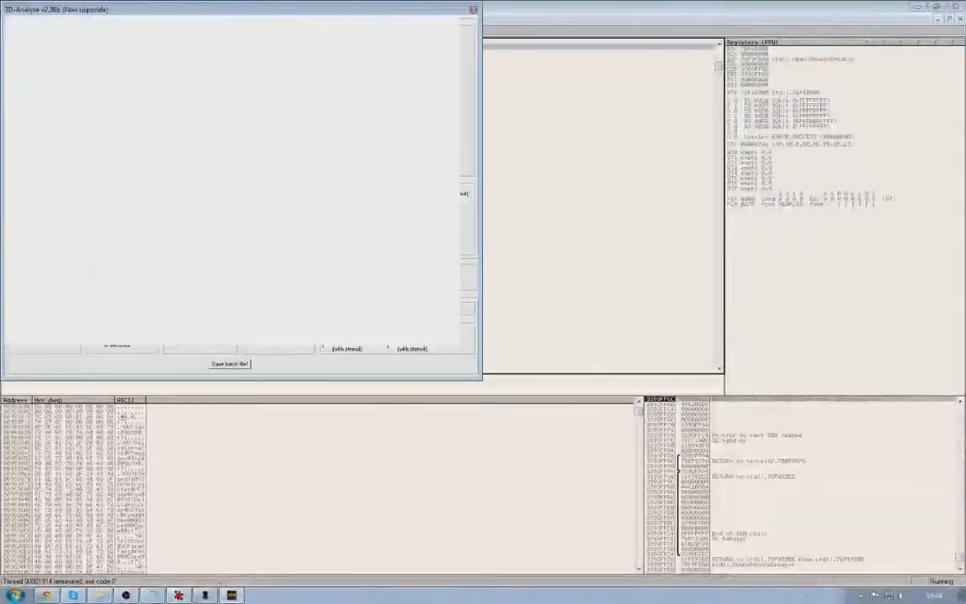